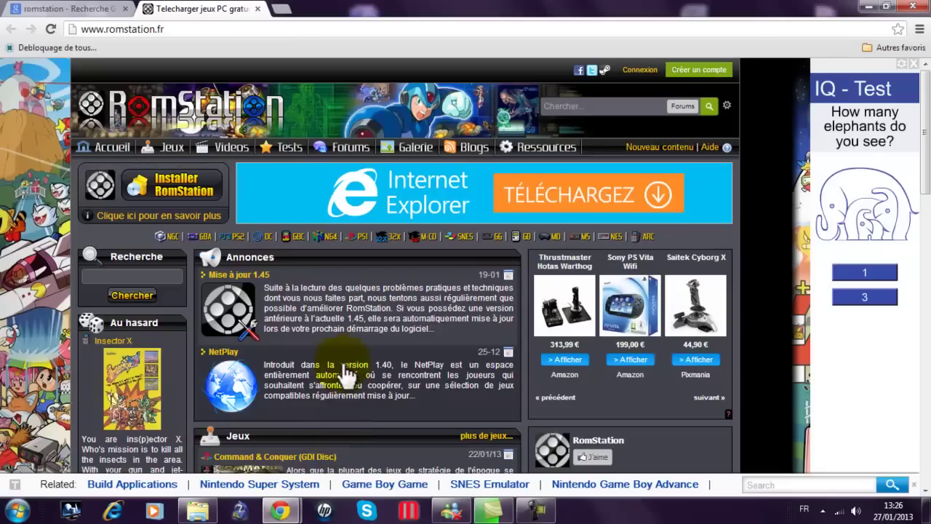
# - Scroll down the romstation.fr page toward the 'Installer RomStation' download link
pyautogui.scroll(-3)
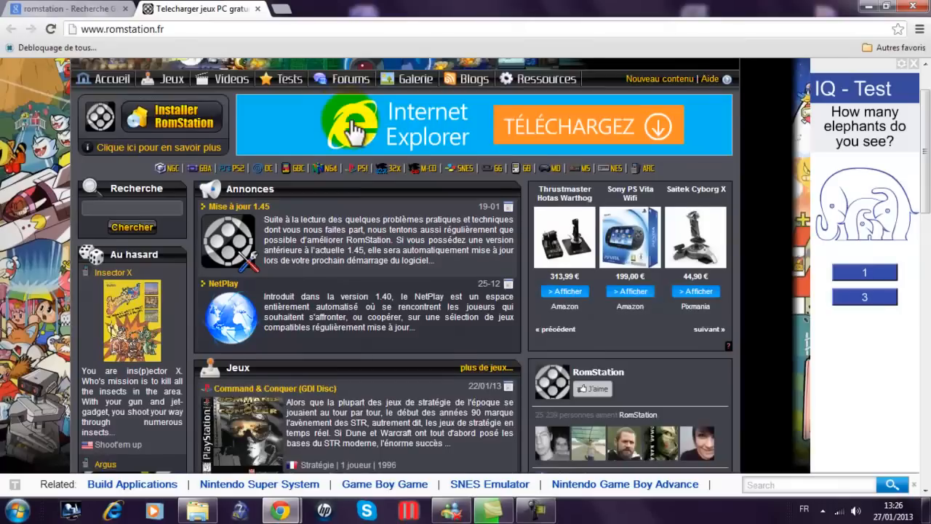
pyautogui.scroll(-3)
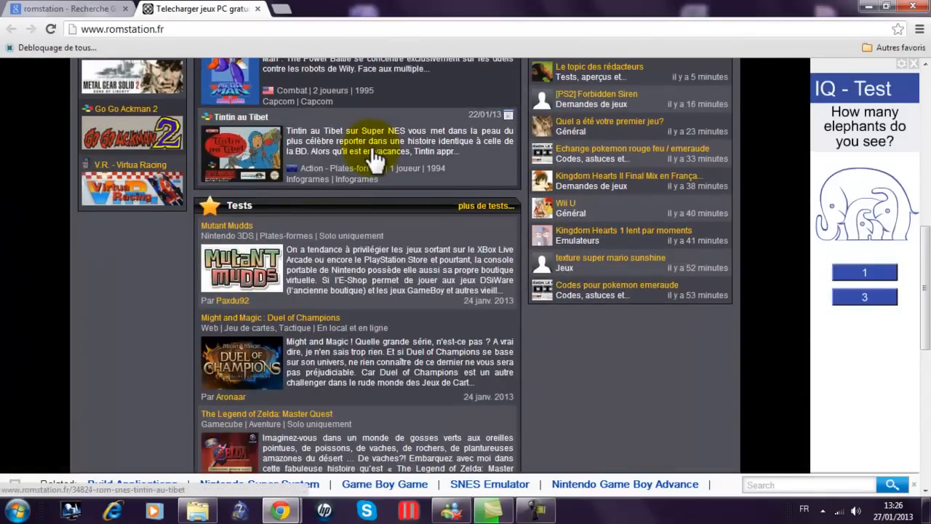
pyautogui.scroll(-3)
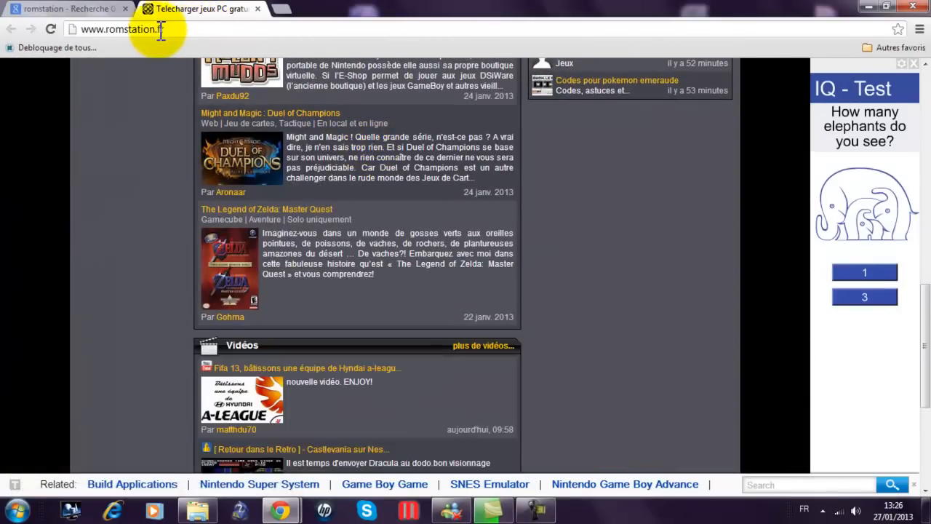
pyautogui.scroll(-3)
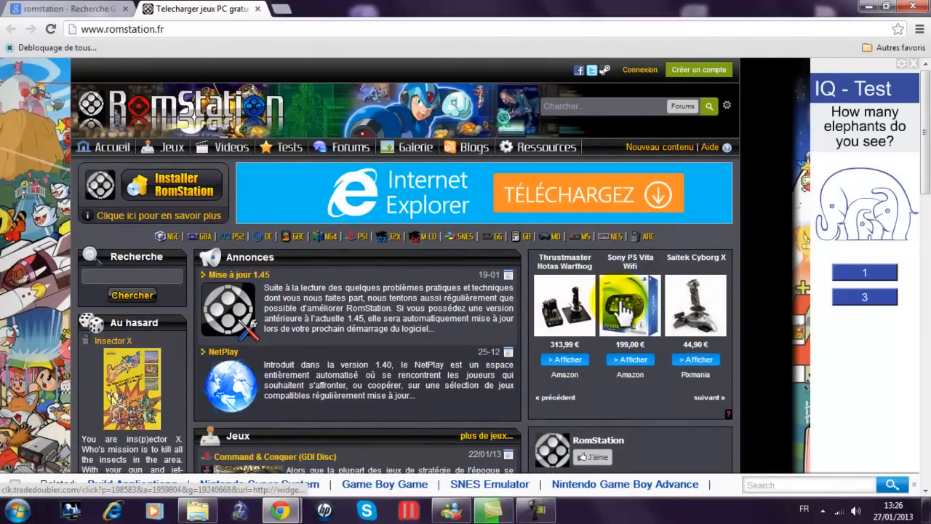
pyautogui.moveTo(641, 304)
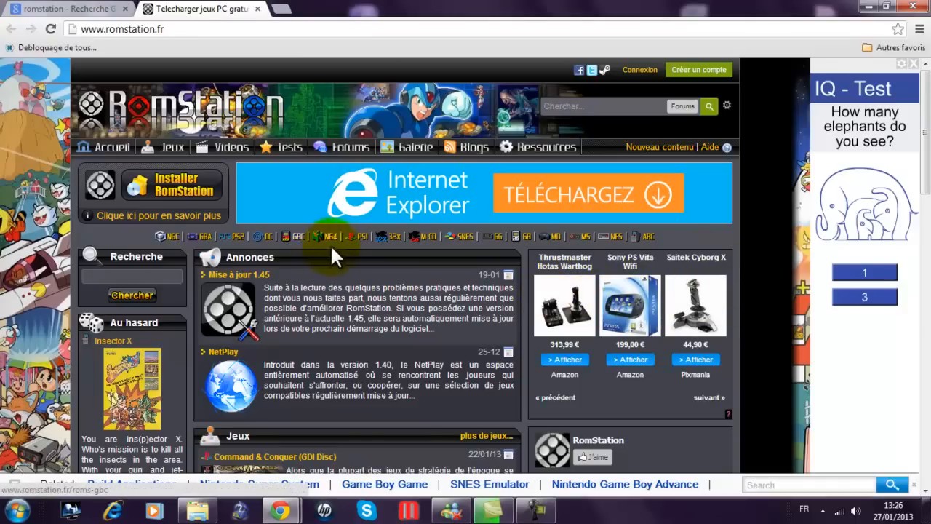
pyautogui.moveTo(171, 235)
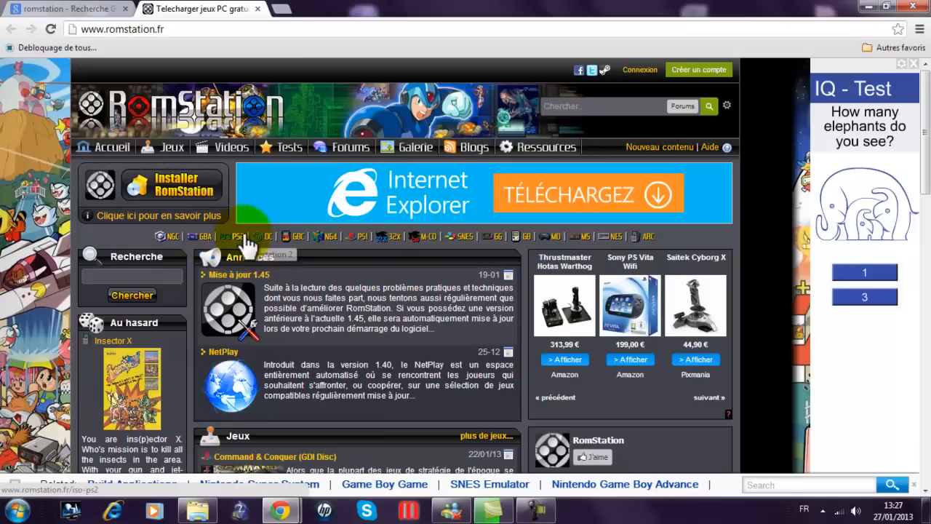
pyautogui.moveTo(265, 248)
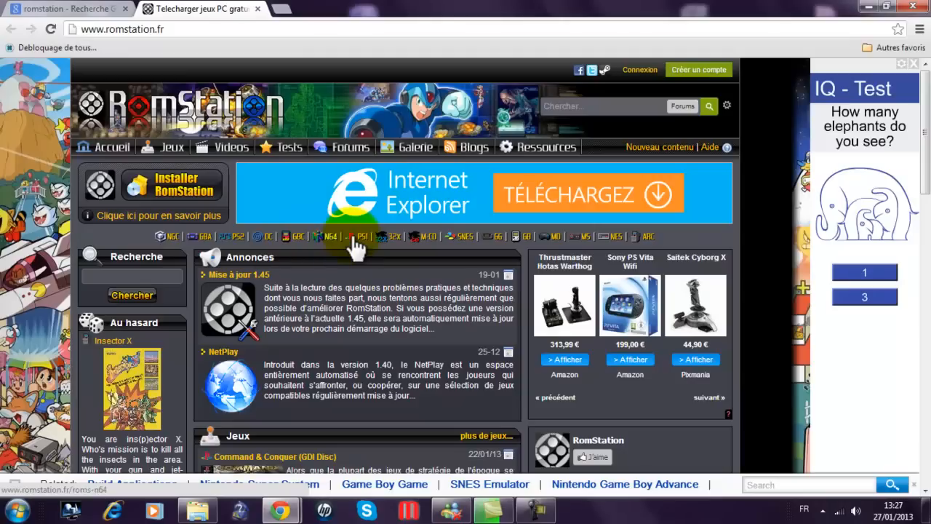
pyautogui.moveTo(355, 244)
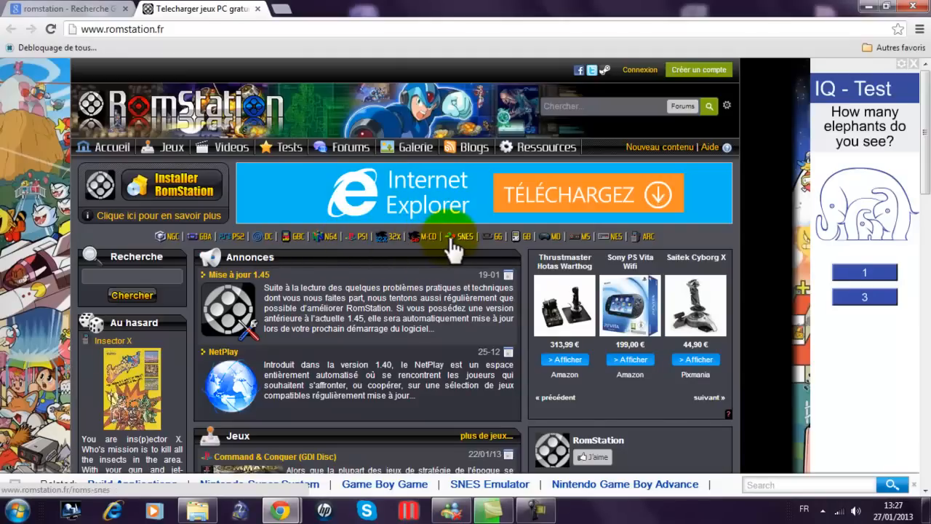
pyautogui.moveTo(470, 242)
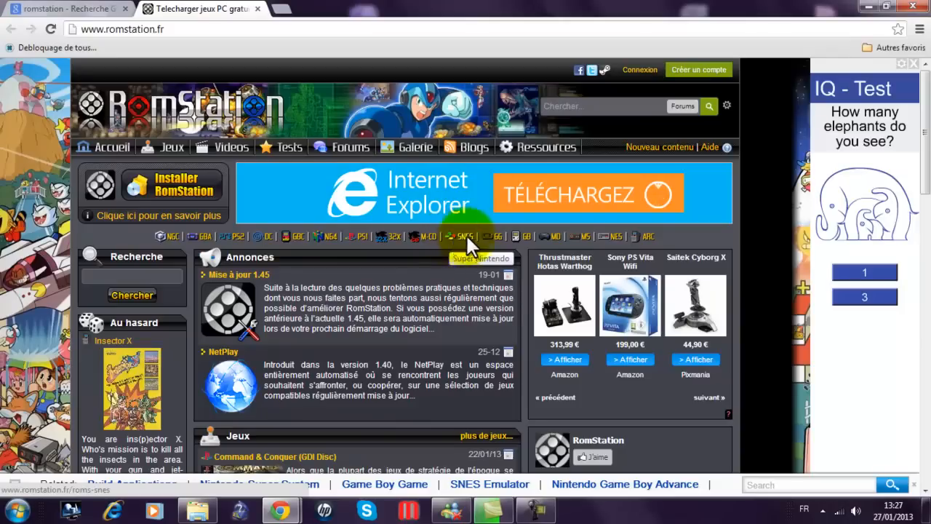
pyautogui.moveTo(492, 248)
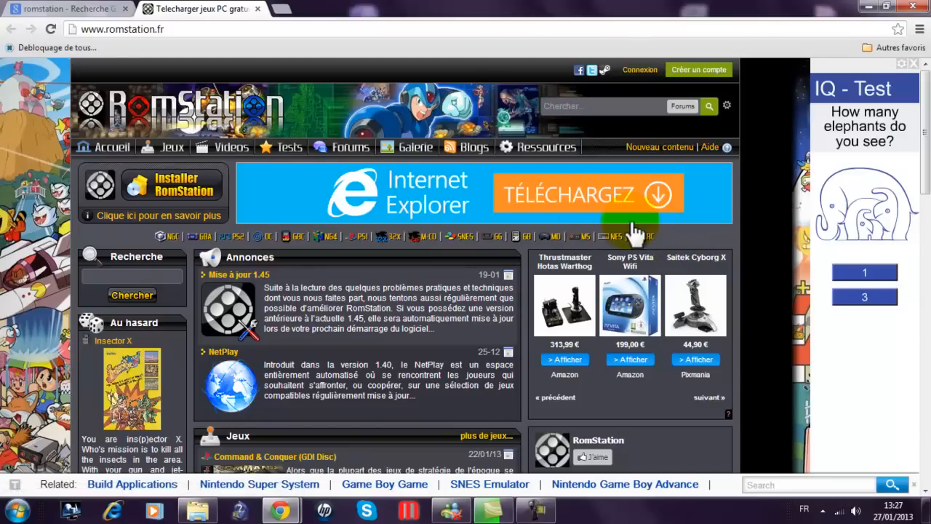
pyautogui.moveTo(393, 264)
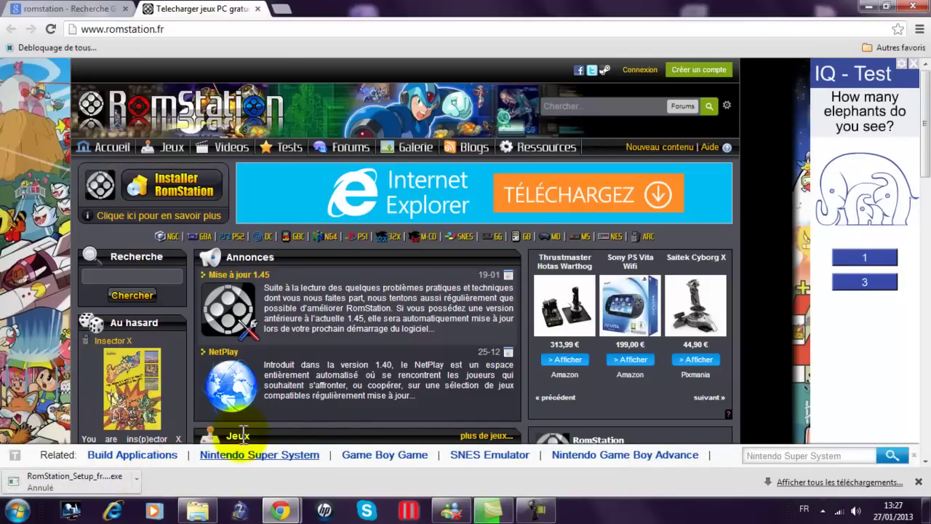
pyautogui.moveTo(862, 26)
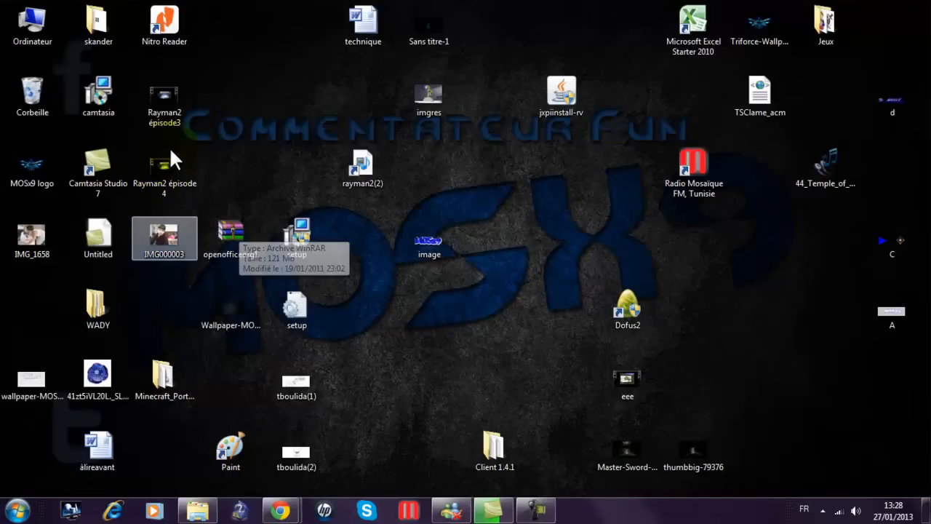
pyautogui.moveTo(221, 99)
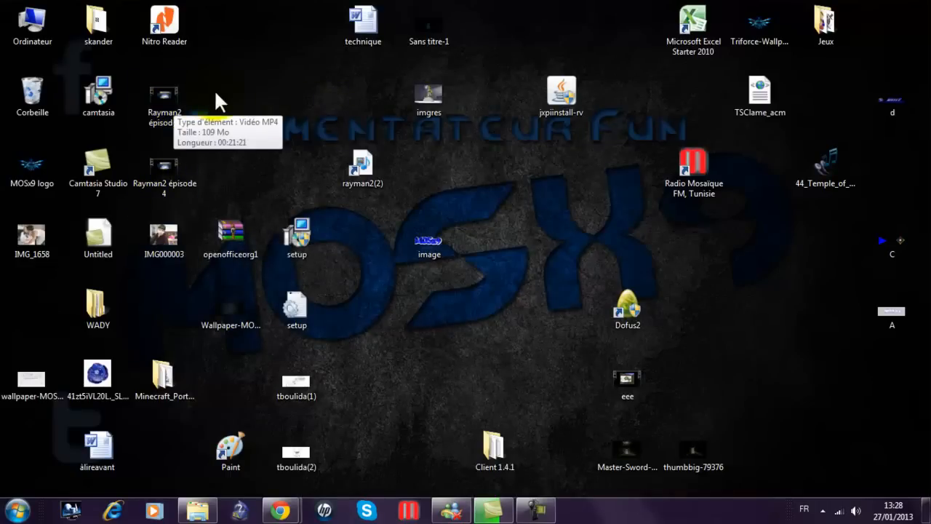
# - Open the skander folder from the desktop and launch the RomStation shortcut inside it
pyautogui.click(99, 20)
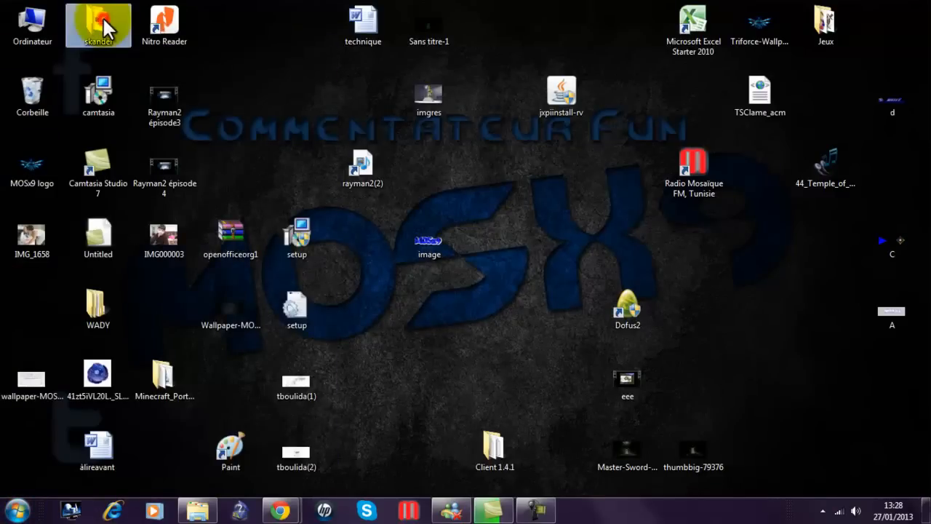
pyautogui.doubleClick(98, 18)
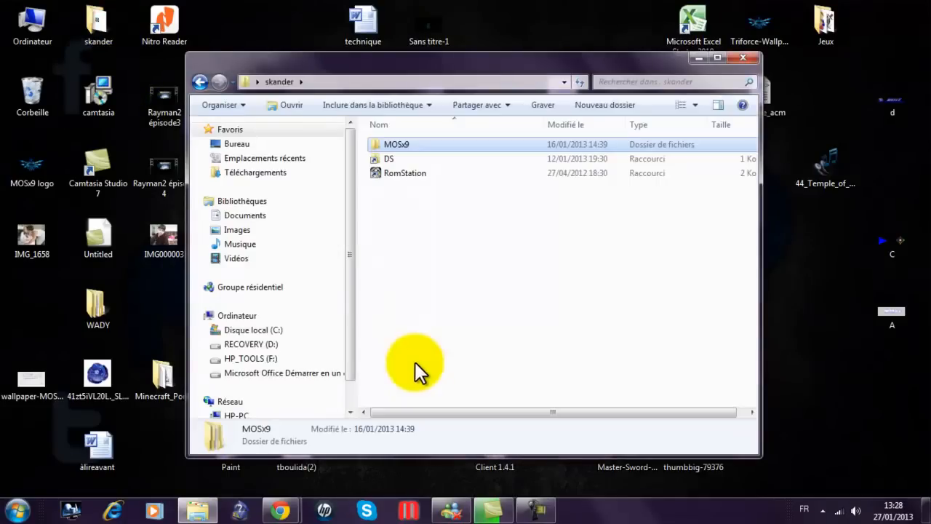
pyautogui.click(406, 173)
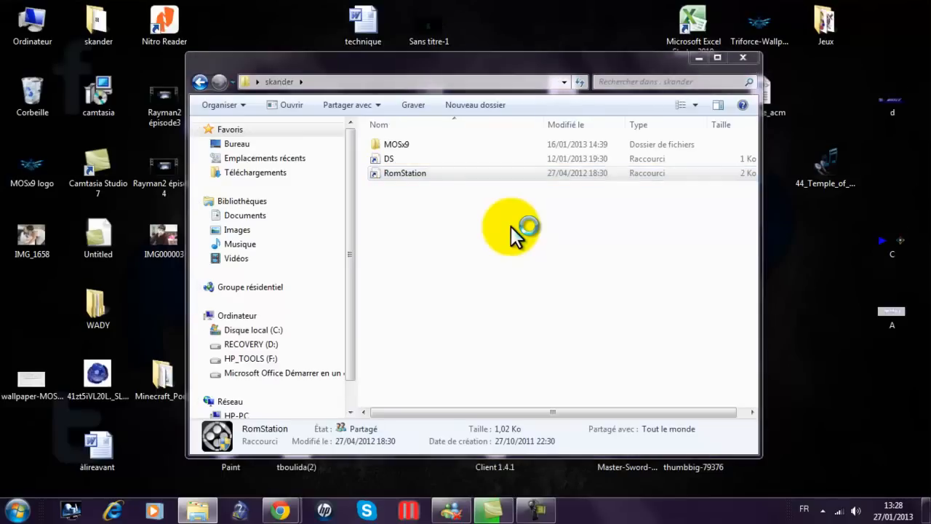
pyautogui.moveTo(539, 306)
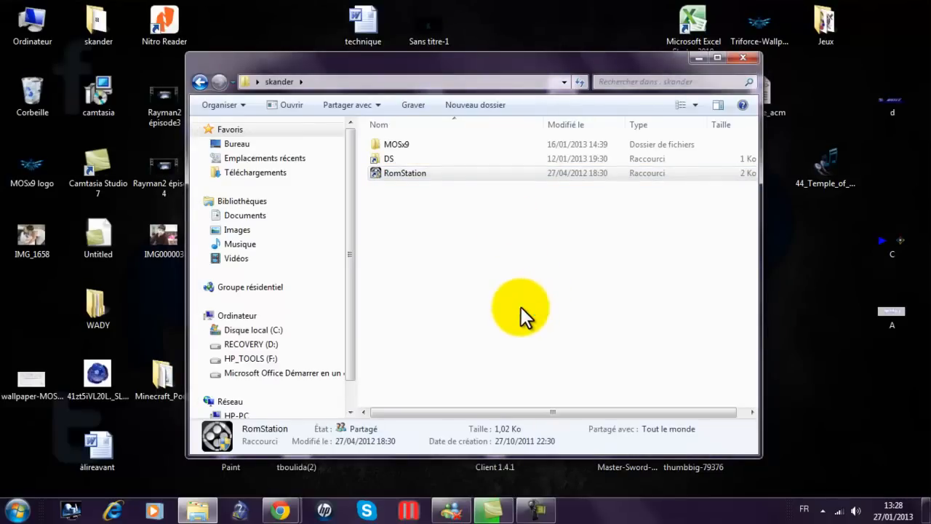
pyautogui.doubleClick(406, 172)
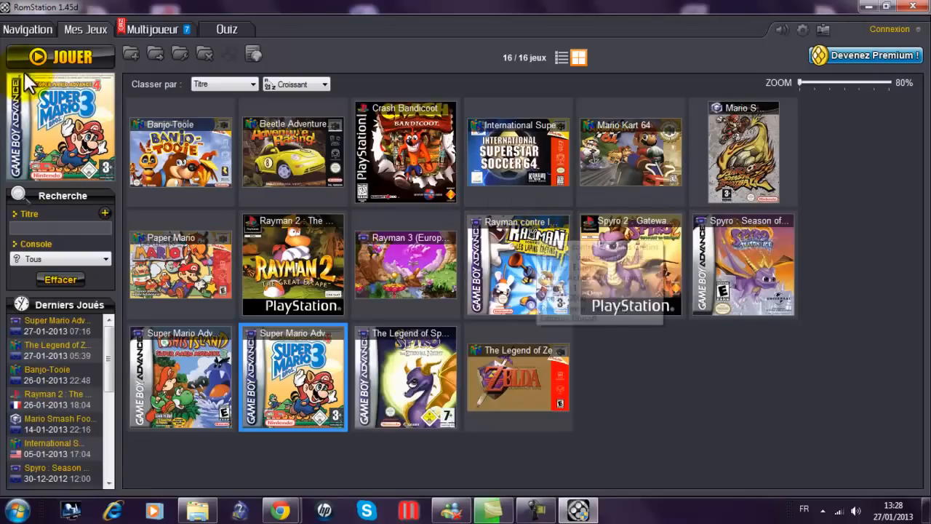
pyautogui.moveTo(114, 32)
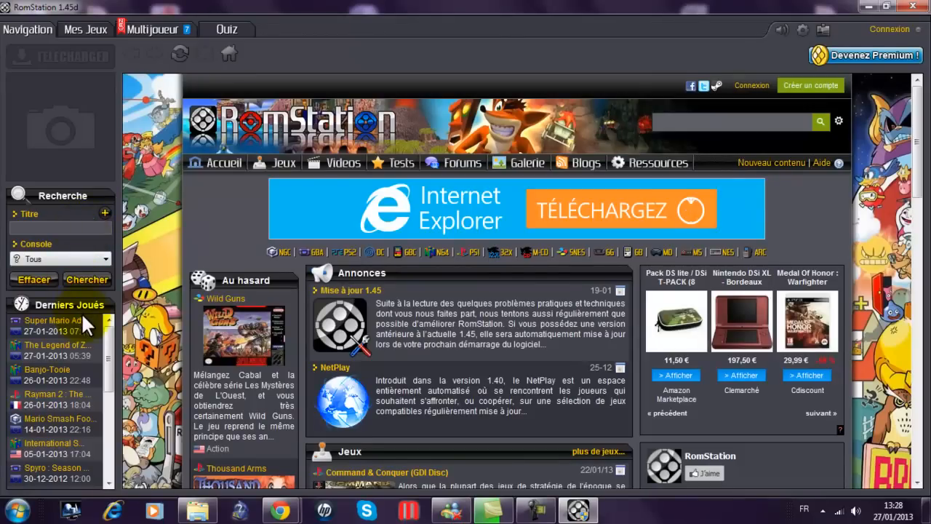
# - Search the library for the title 'zelda wind' and pick a console from the Console filter
pyautogui.write('zelda')
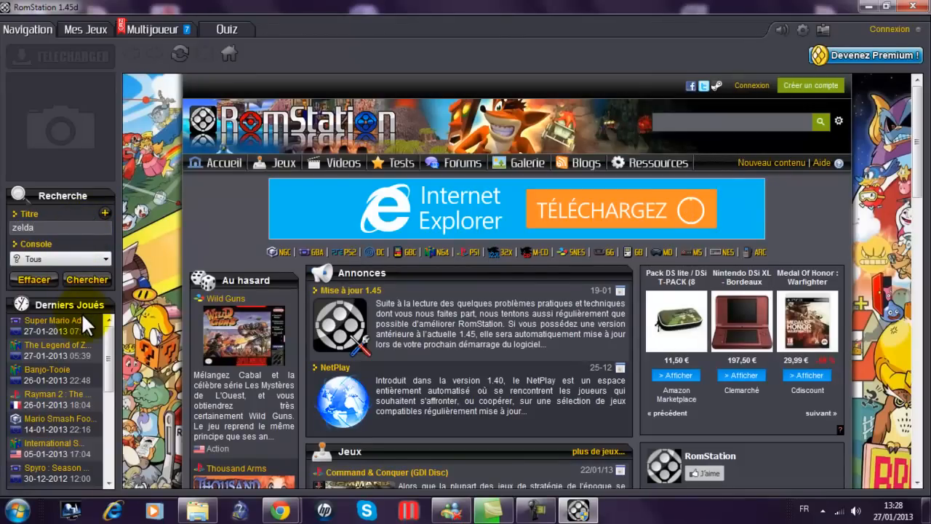
pyautogui.write('wid')
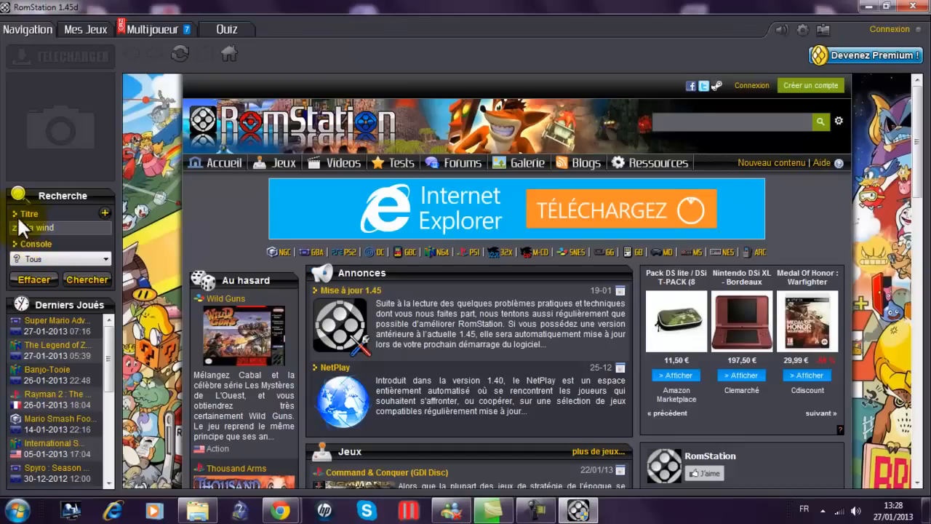
pyautogui.write('zelda wind')
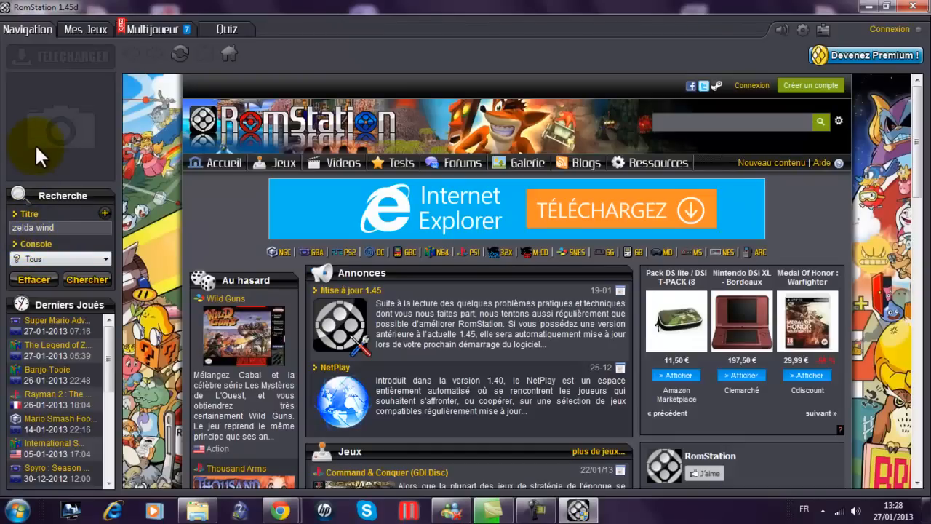
pyautogui.click(61, 259)
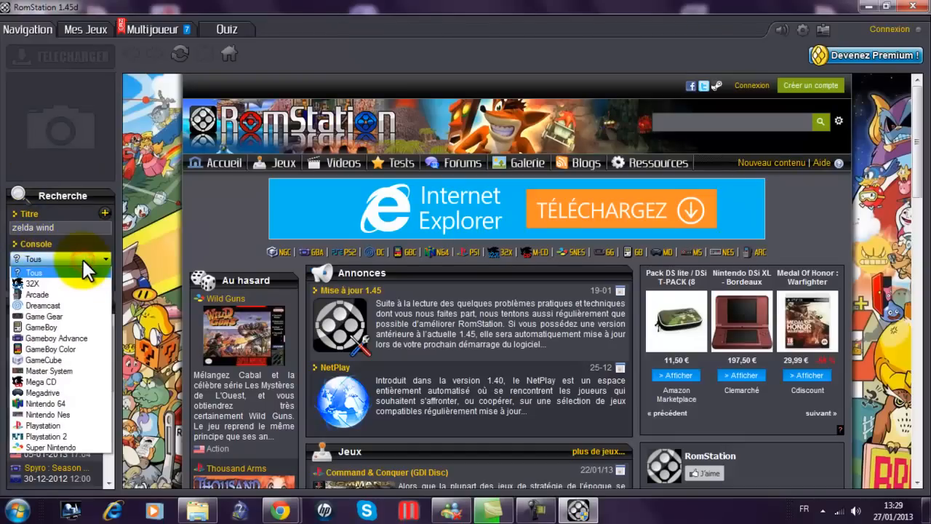
pyautogui.click(44, 359)
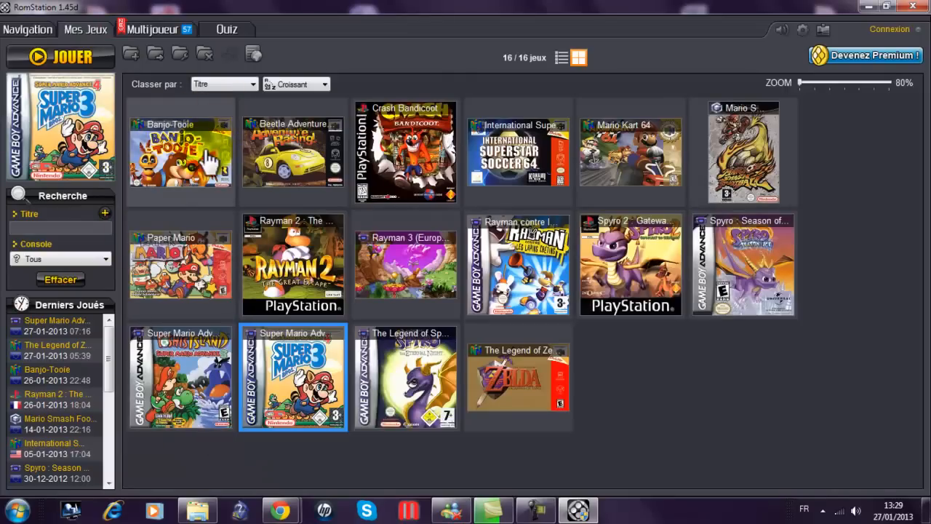
pyautogui.moveTo(546, 323)
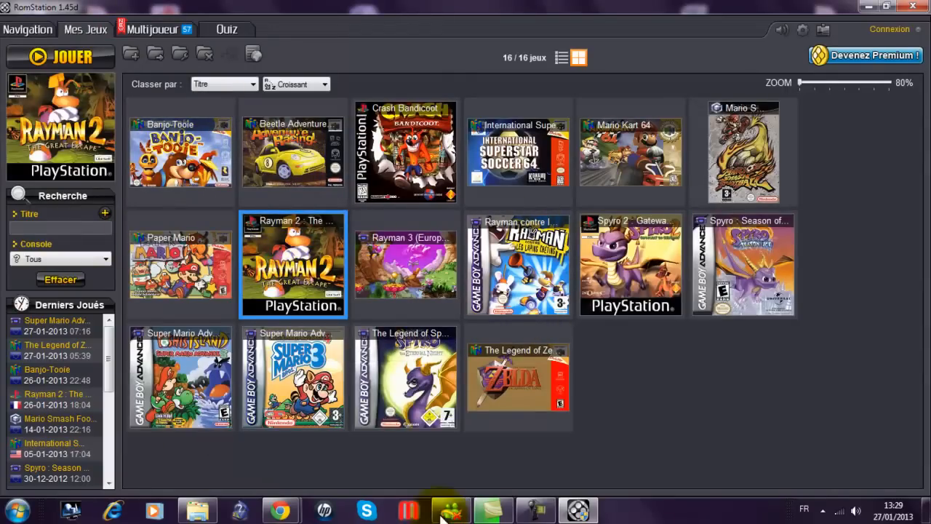
pyautogui.moveTo(685, 268)
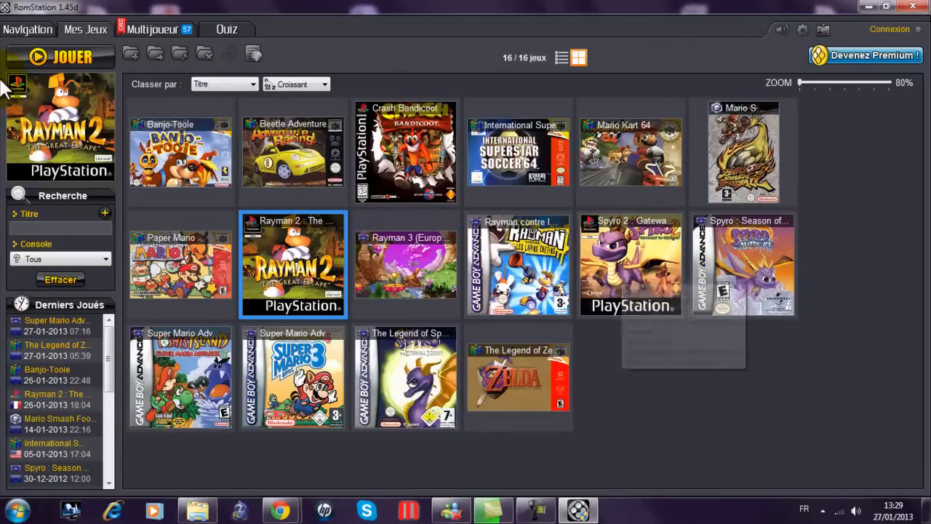
pyautogui.moveTo(639, 288)
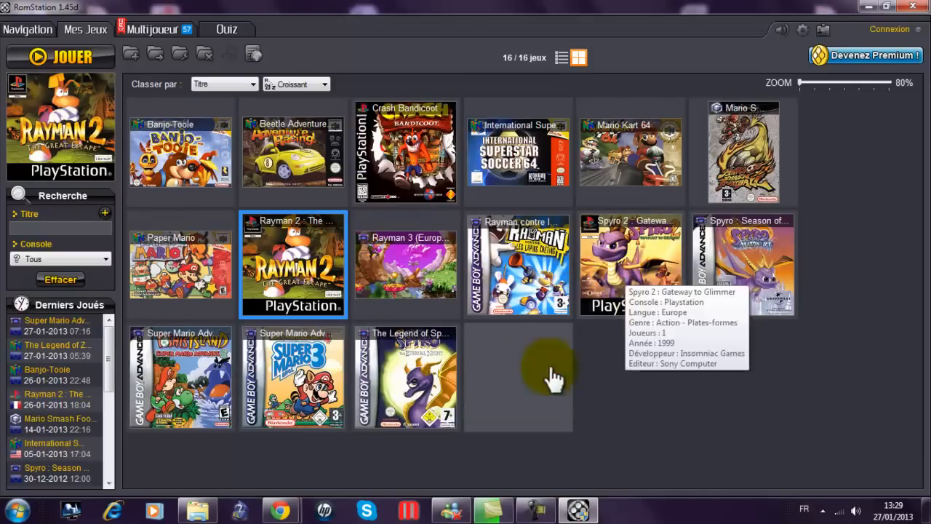
pyautogui.click(518, 379)
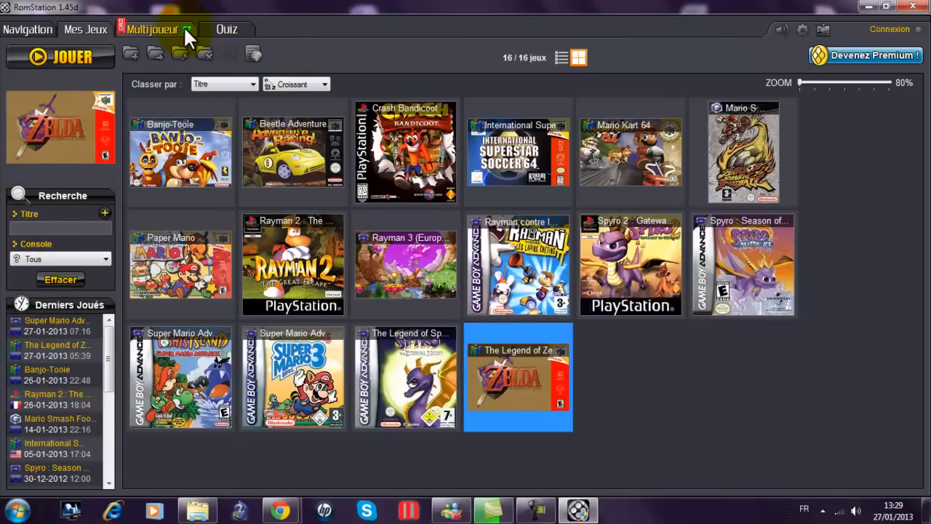
pyautogui.moveTo(195, 32)
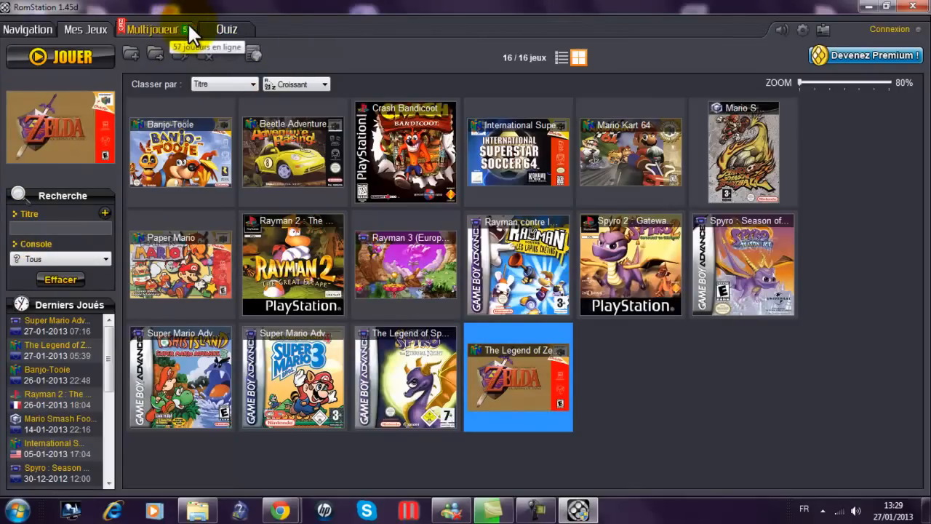
pyautogui.moveTo(195, 37)
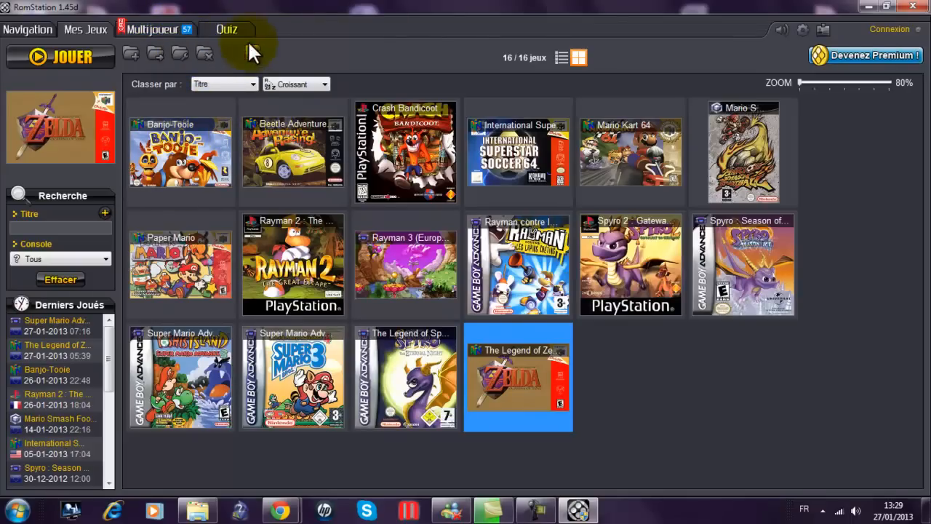
# - Switch RomStation to its Quiz screen with new game and rankings options
pyautogui.click(227, 29)
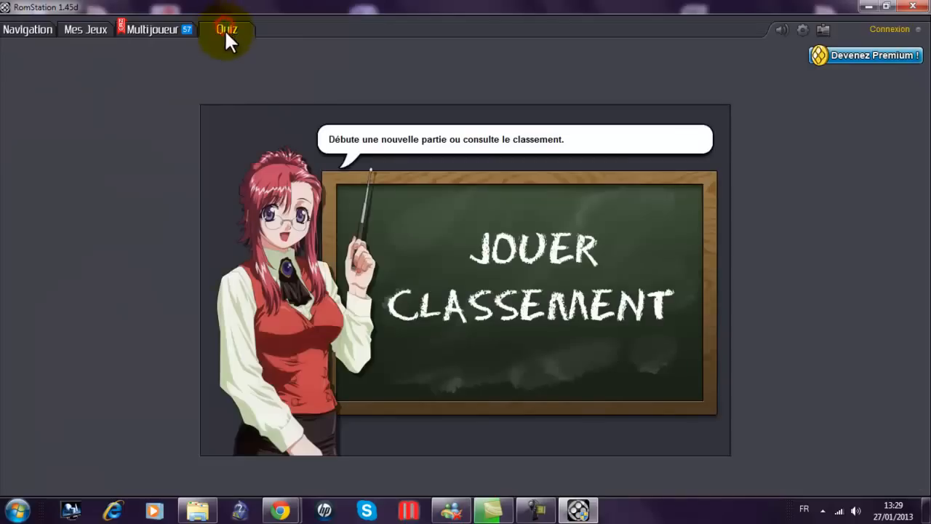
pyautogui.moveTo(873, 9)
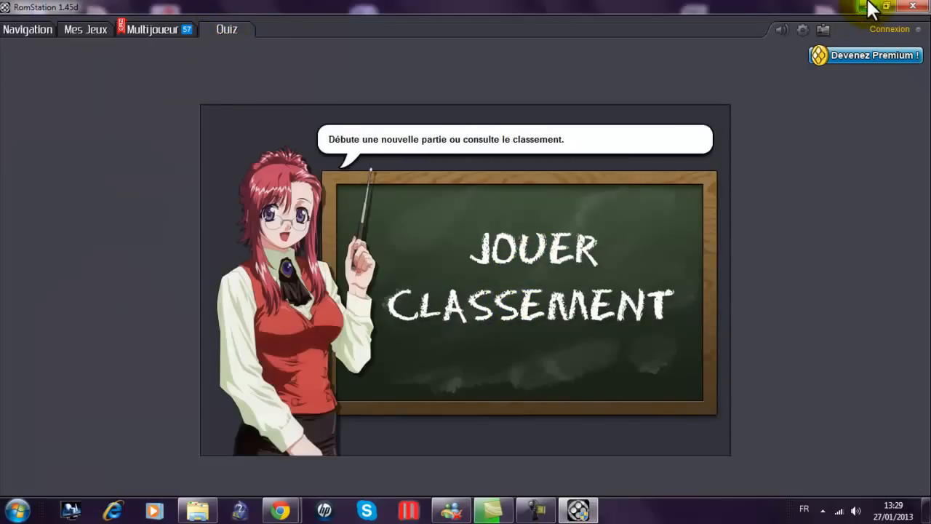
pyautogui.moveTo(856, 87)
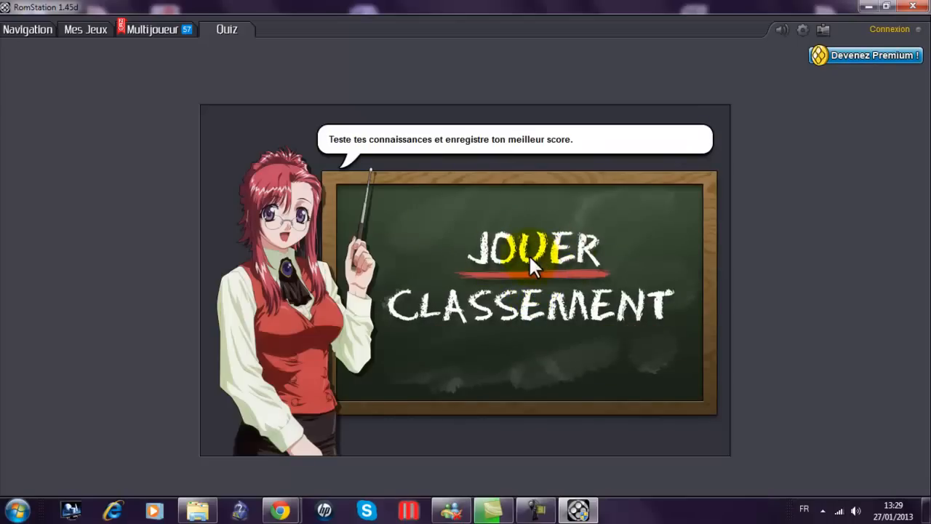
pyautogui.moveTo(493, 192)
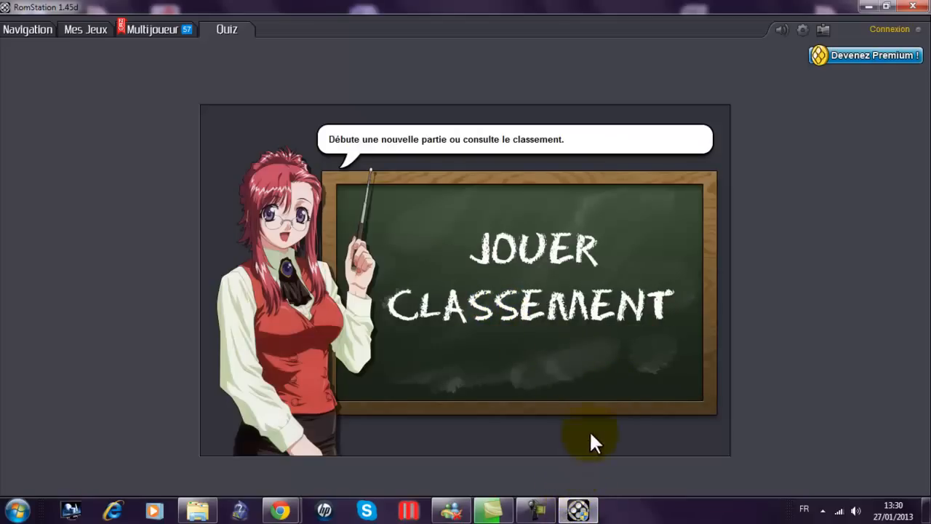
pyautogui.moveTo(864, 9)
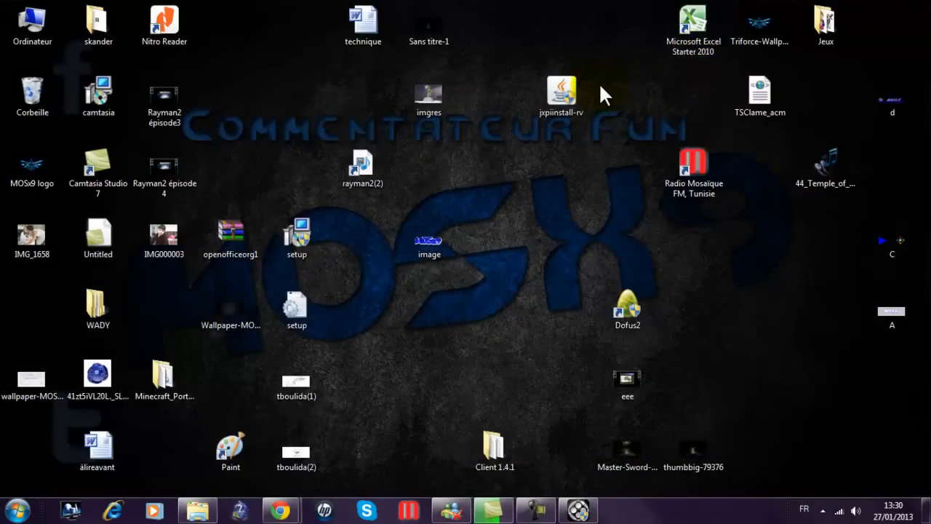
# - Minimise RomStation to the desktop and select the imgres image icon
pyautogui.click(562, 95)
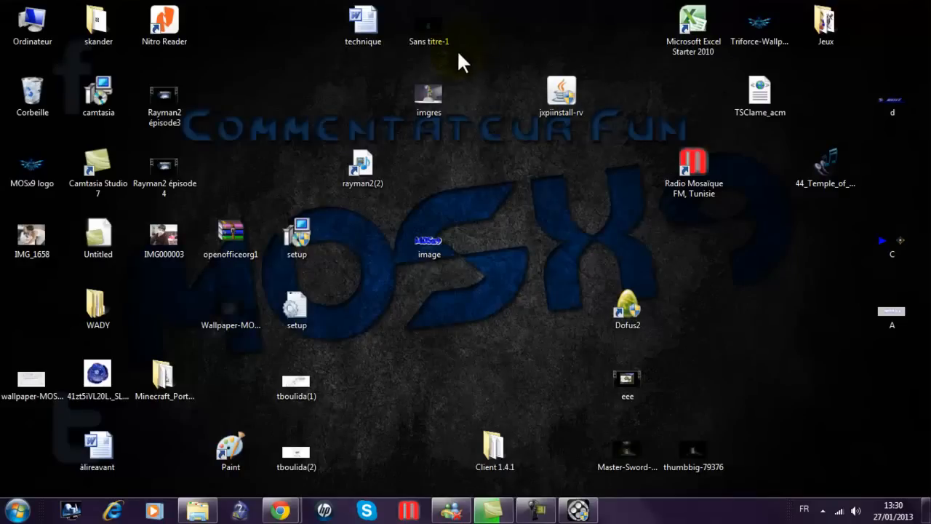
pyautogui.click(428, 95)
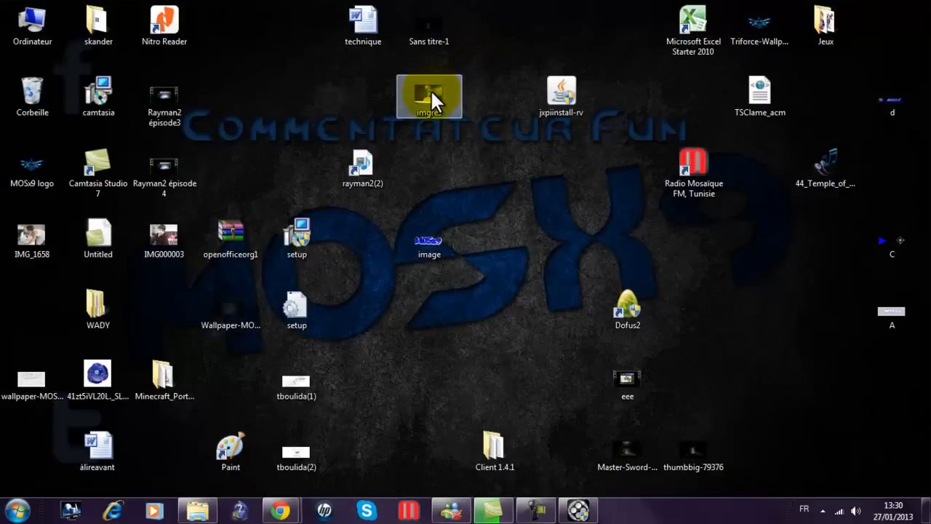
# - Open the imgres picture of Link in HP MediaSmart Photo
pyautogui.doubleClick(431, 93)
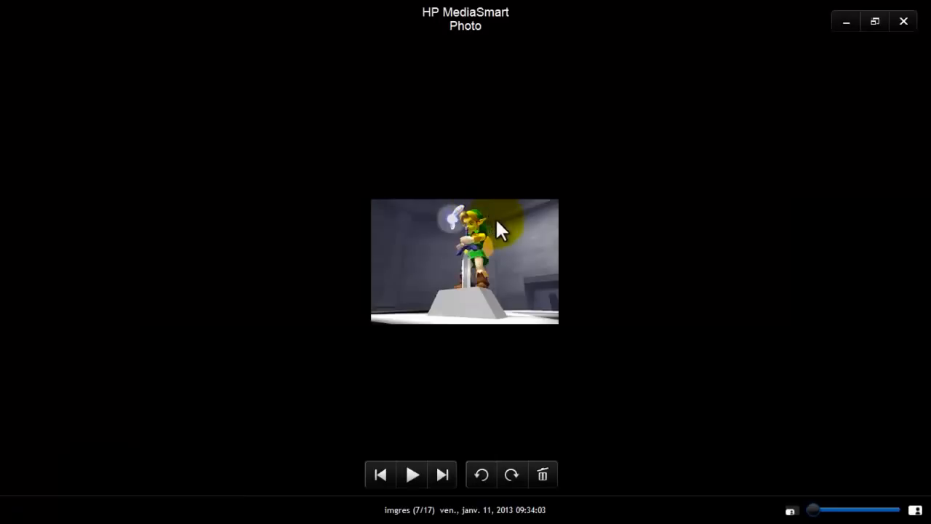
pyautogui.moveTo(843, 395)
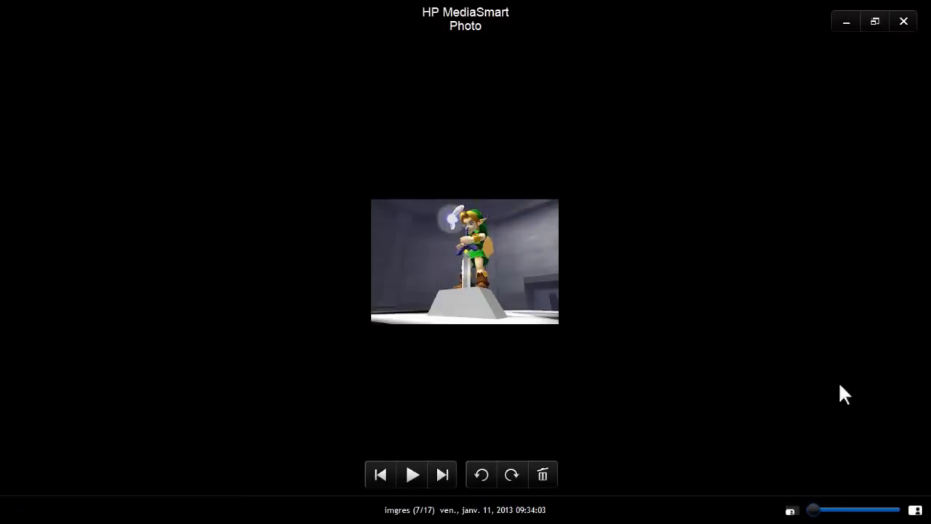